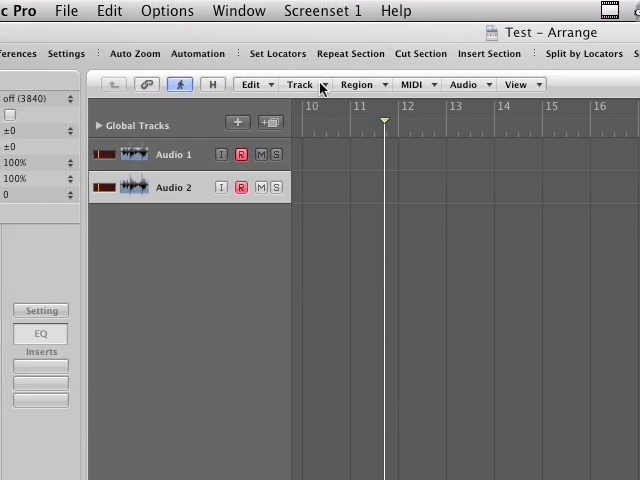
Create one new Software Instrument track, Inst 1, below Audio 1 and Audio 2
click(300, 84)
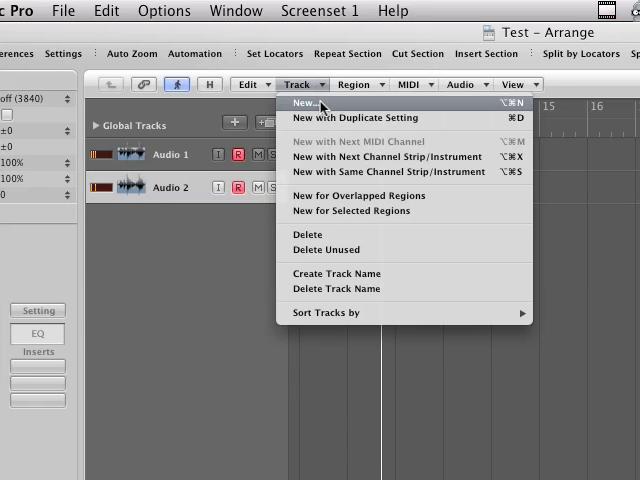
click(310, 104)
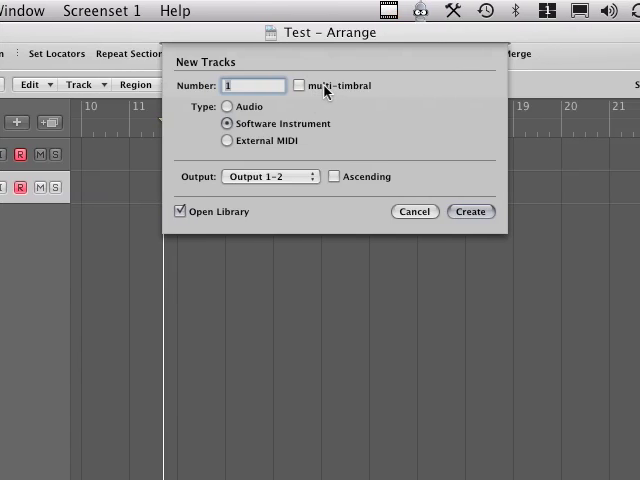
mouse_move(324, 88)
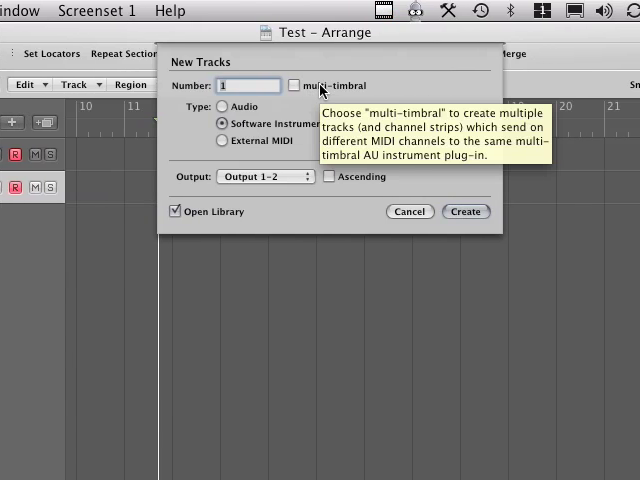
mouse_move(396, 136)
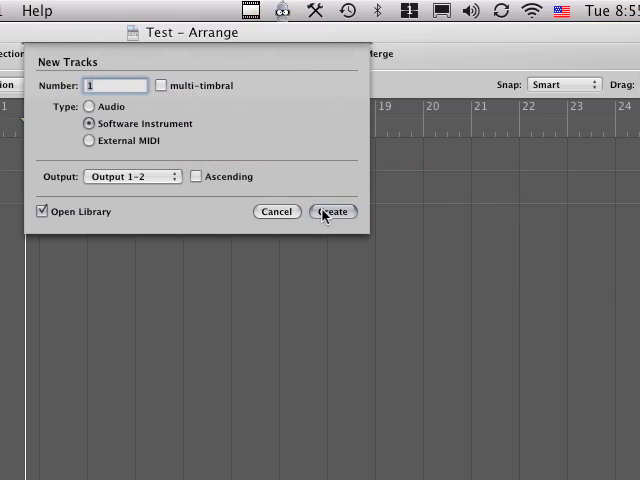
click(332, 212)
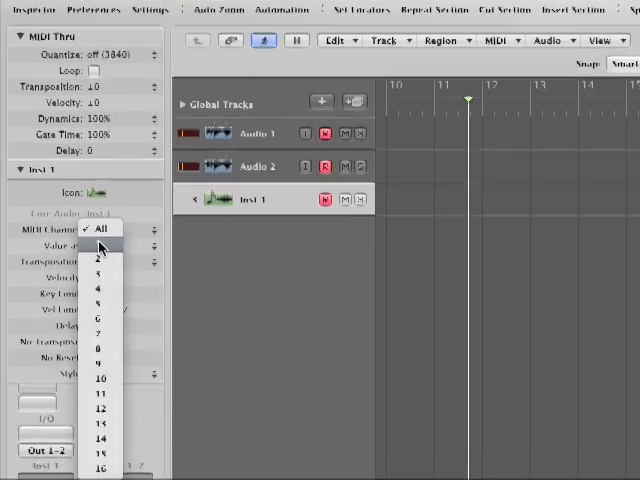
Set Inst 1's MIDI Channel to All and select the track
click(98, 246)
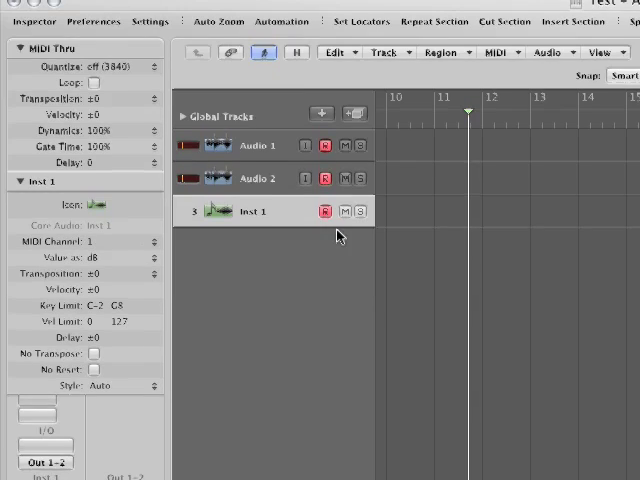
click(302, 84)
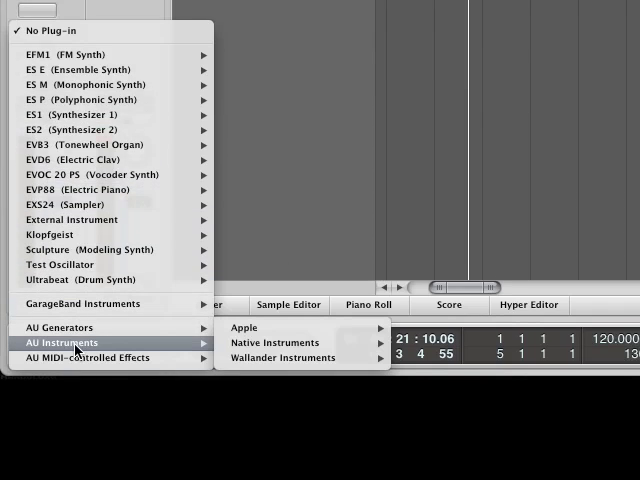
mouse_move(276, 342)
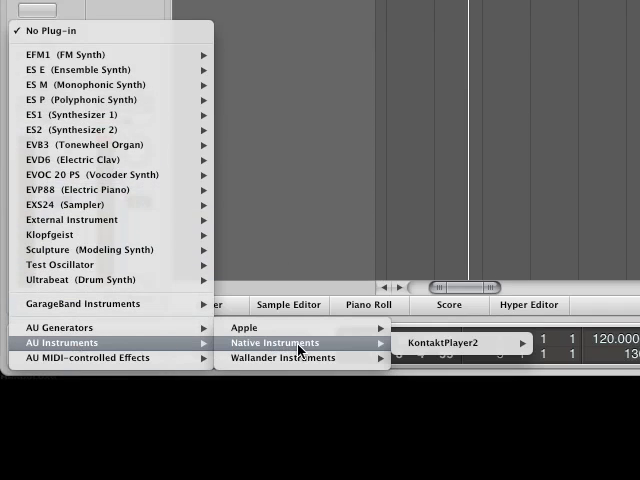
Load Native Instruments KontaktPlayer2 on Inst 1 in its Multi Output (16xStereo) version
click(456, 342)
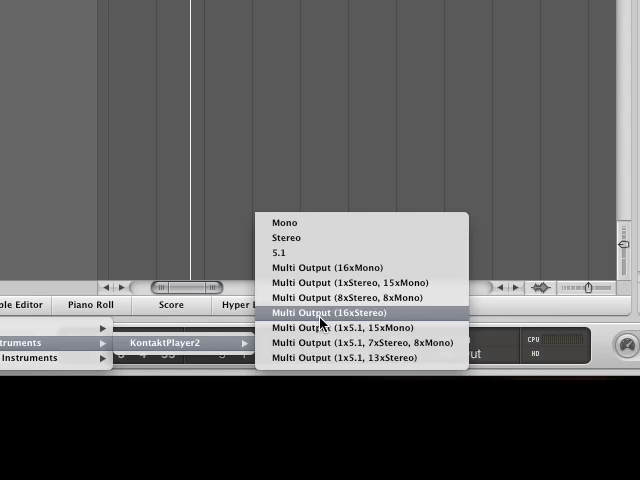
click(334, 312)
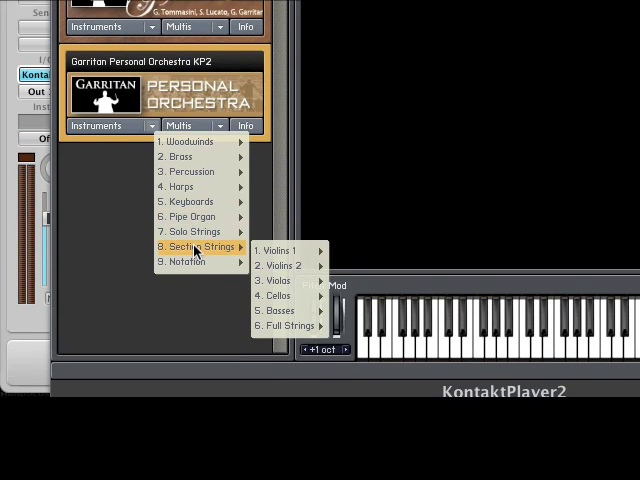
mouse_move(280, 252)
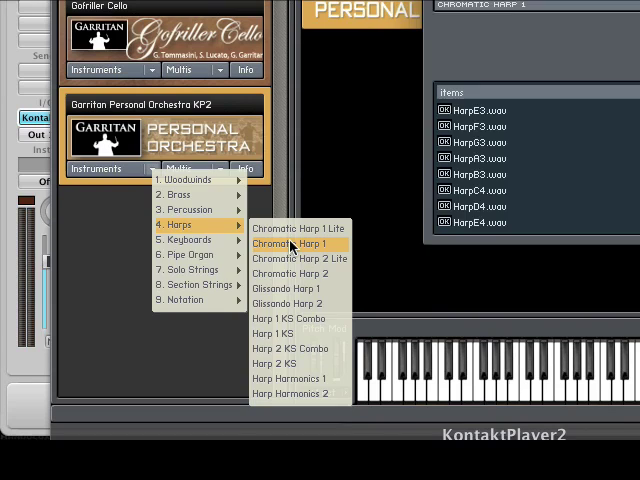
Load Chromatic Harp 1 from Personal Orchestra's Harps alongside the violins and trombones
click(288, 244)
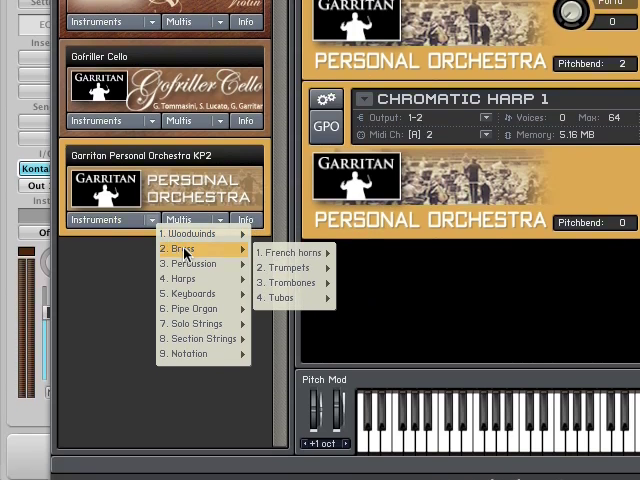
mouse_move(290, 244)
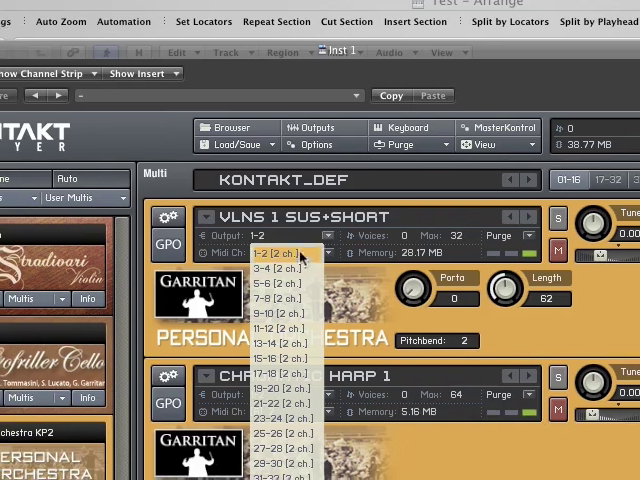
Route violins to outputs 3-4, harp to 5-6 and trombones to the next stereo pair
click(288, 268)
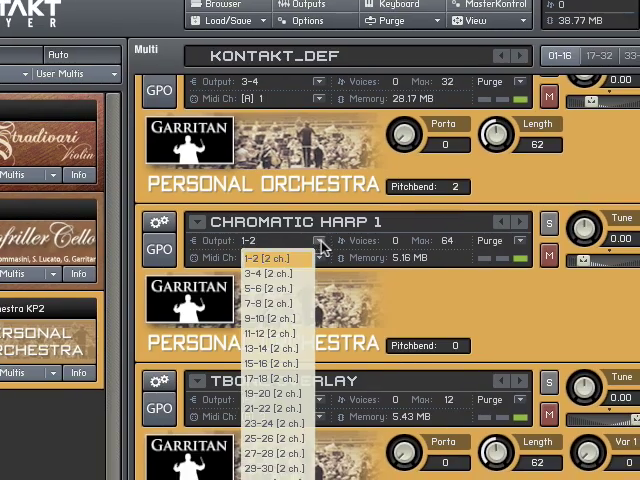
click(270, 290)
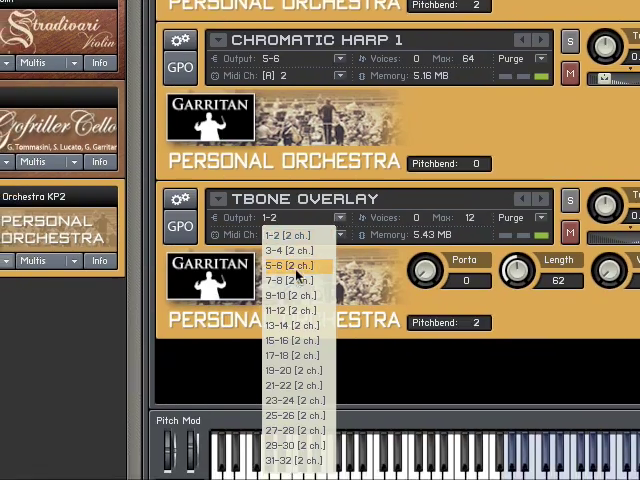
click(288, 278)
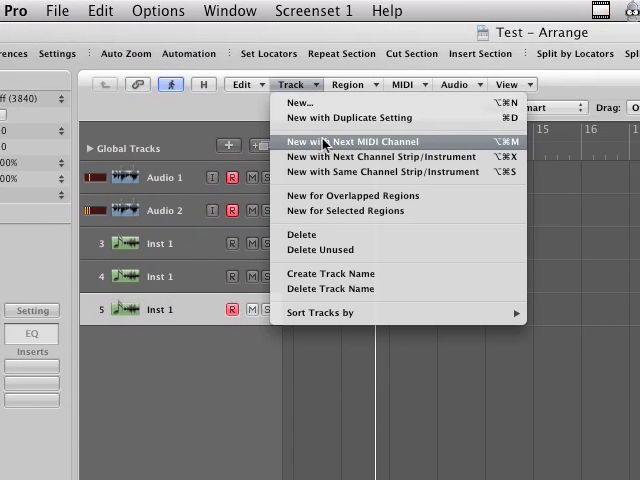
Add a track on the next MIDI channel and rename the Kontakt tracks V1 and Harp
click(350, 140)
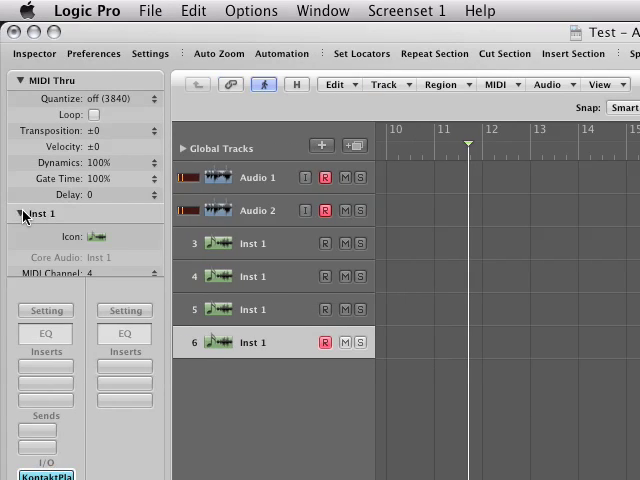
double_click(252, 240)
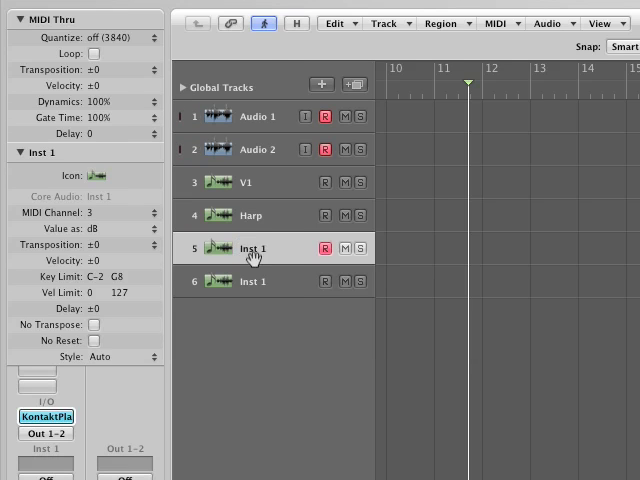
double_click(254, 248)
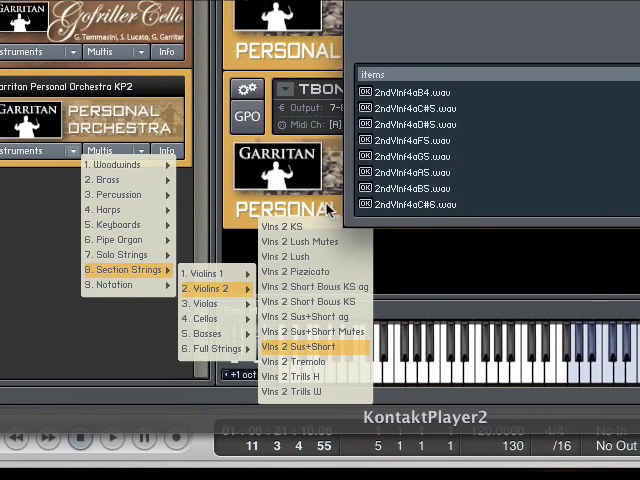
Load Vlns 2 Sus+Short from Section Strings > Violins 2 into the multi
click(304, 346)
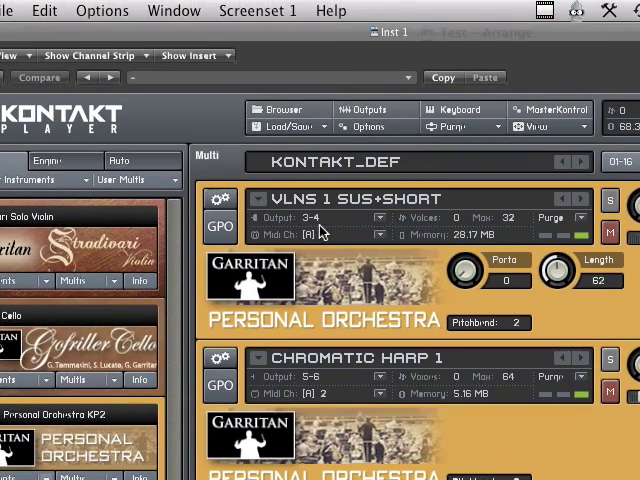
Show Kontakt's output mixer via View > Outputs, listing stereo channels 3-4 onward
scroll(down, 3)
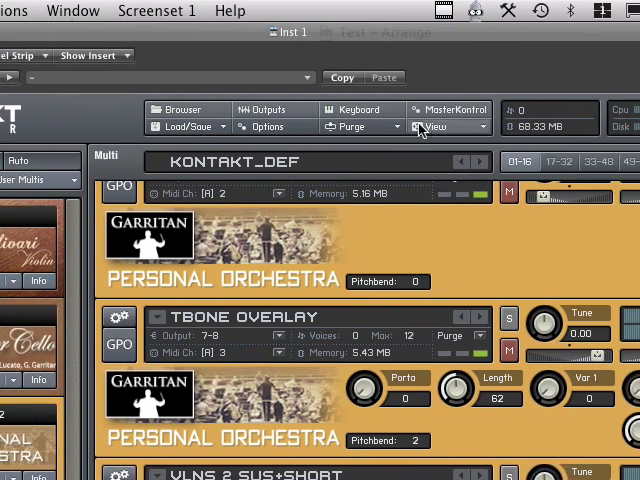
click(292, 108)
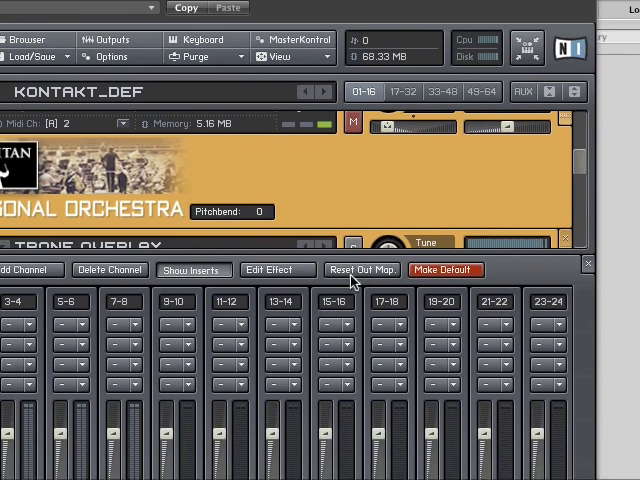
Make the output setup the default and OK the reopen-plugins alert
click(446, 270)
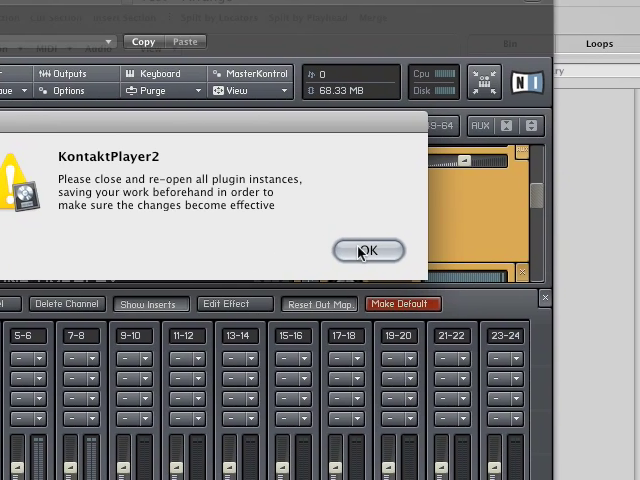
click(368, 250)
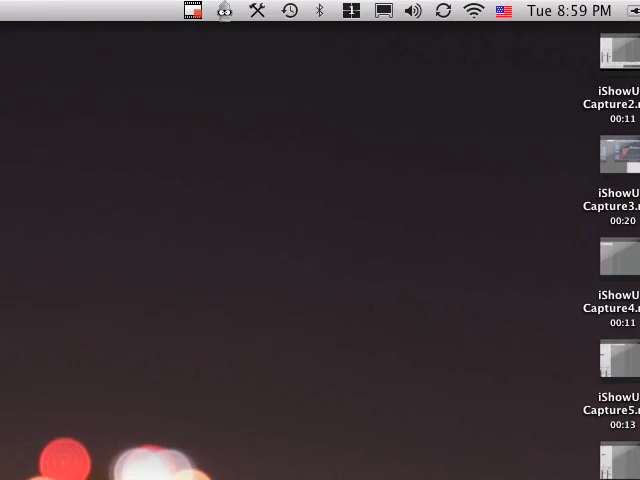
Bring the Test - Arrange window forward via Logic's Window menu
click(294, 10)
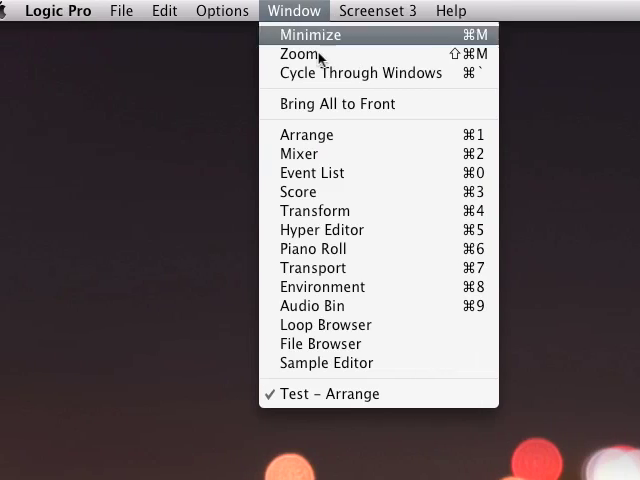
click(308, 34)
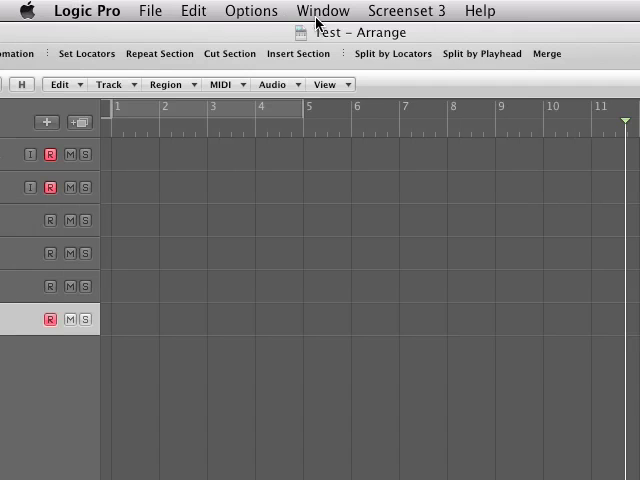
Bring up the mixer and create new stereo auxiliary channel strips with ascending inputs
click(322, 12)
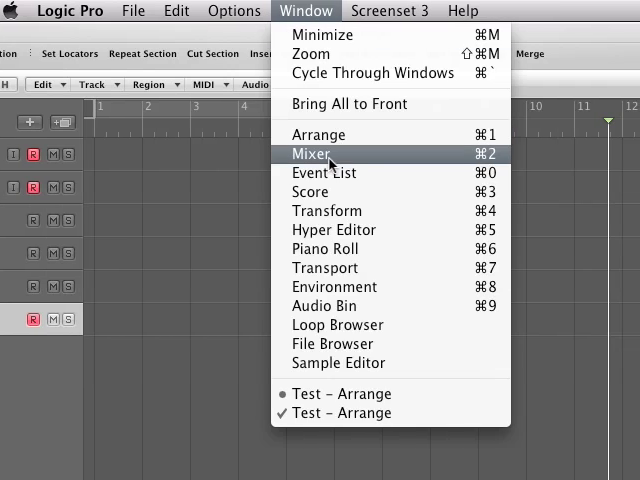
click(312, 154)
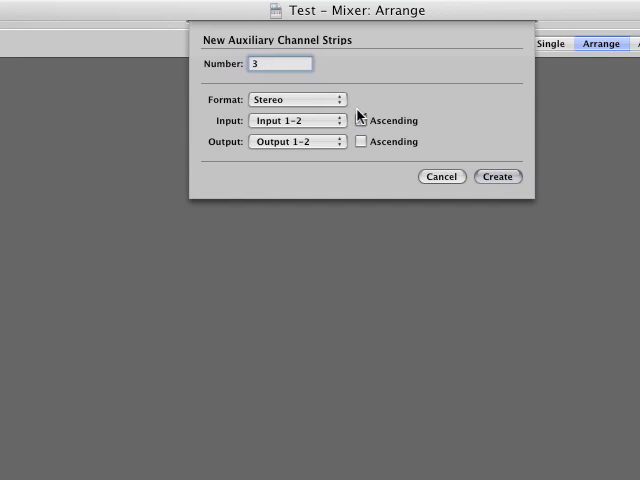
click(362, 120)
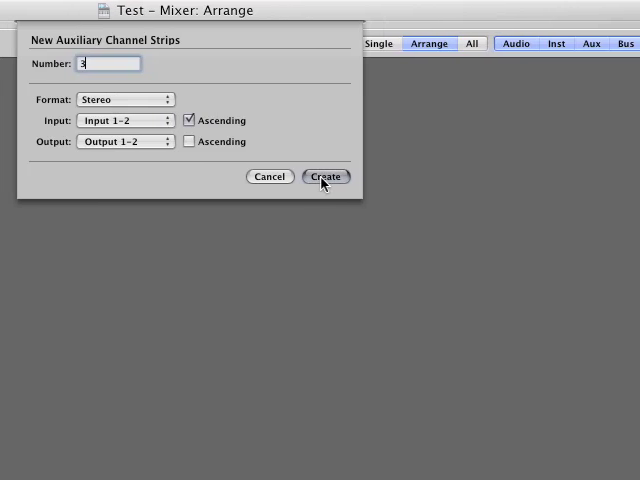
click(324, 176)
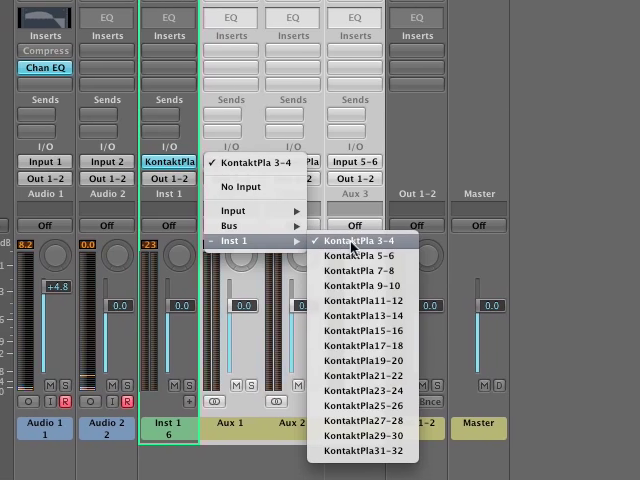
Feed the aux strips from Kontakt output pairs, naming them V1 & 2 and Harp
click(362, 240)
text(V1)
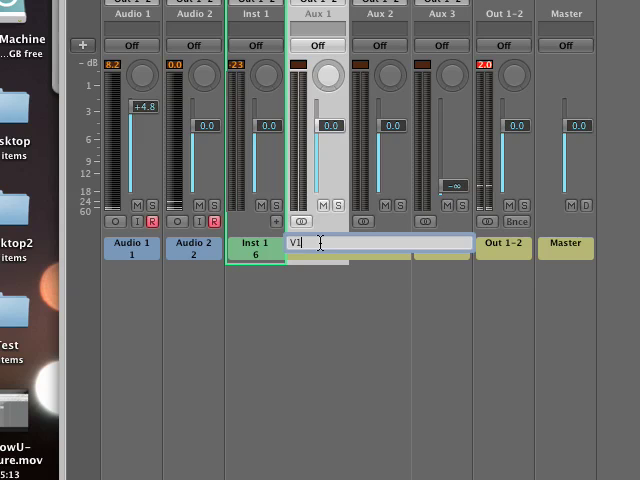
text(& 2)
click(380, 256)
text(Harp)
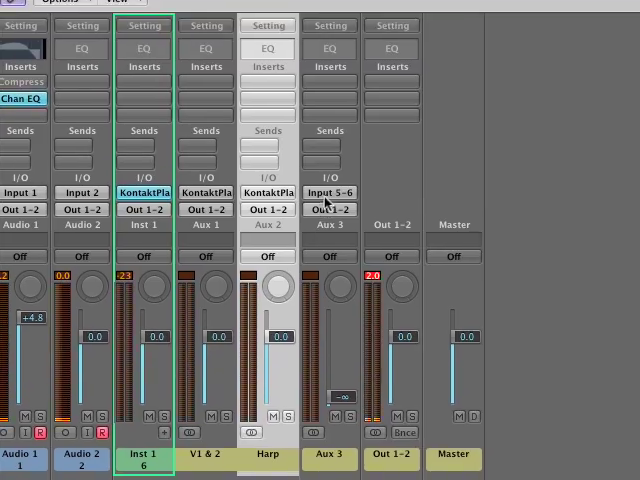
click(328, 194)
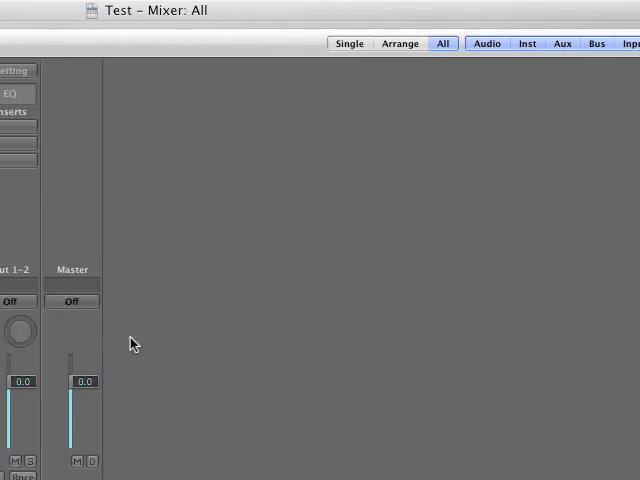
Filter the mixer to the arrangement's strips and name the third Kontakt-fed aux Bones
click(442, 44)
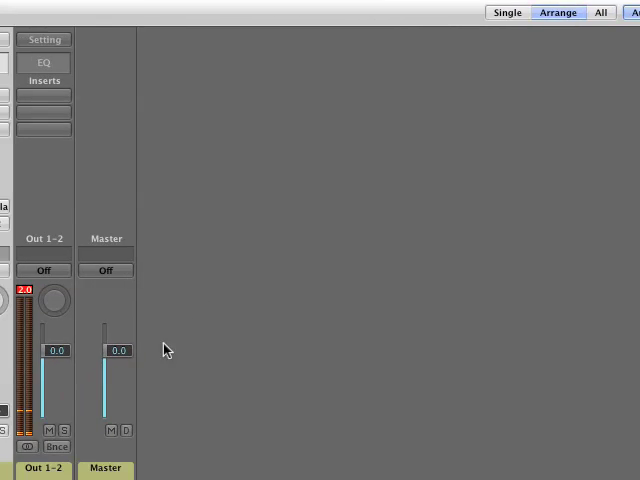
click(600, 12)
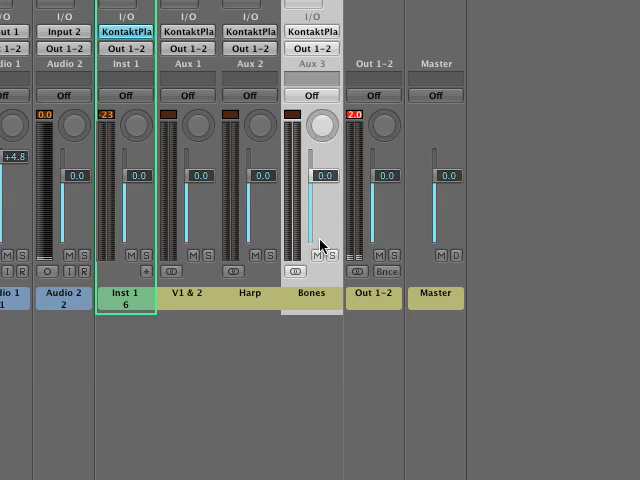
click(84, 272)
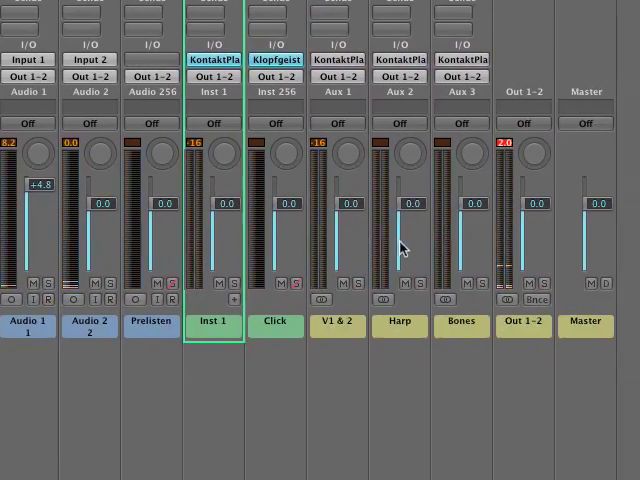
scroll(right, 3)
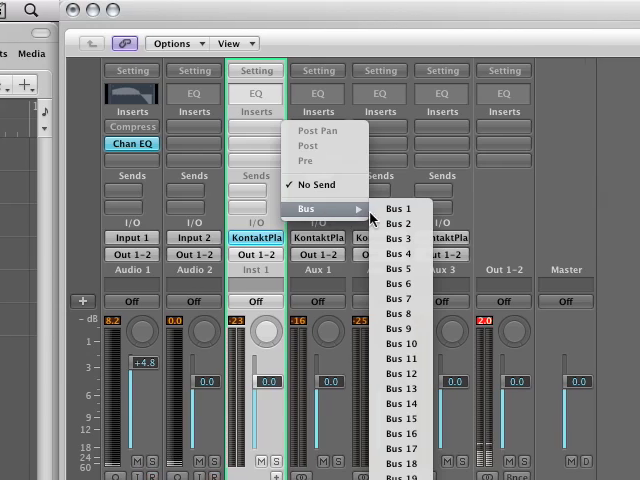
Route the V1 & 2, Harp and Bones aux strips to Bus 1 via a send slot
click(398, 208)
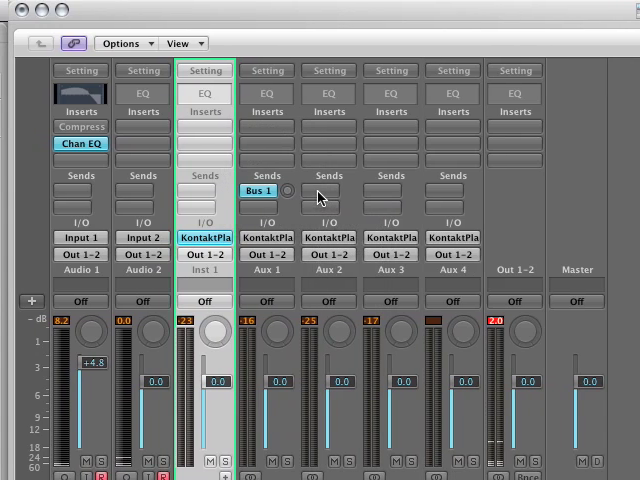
click(258, 190)
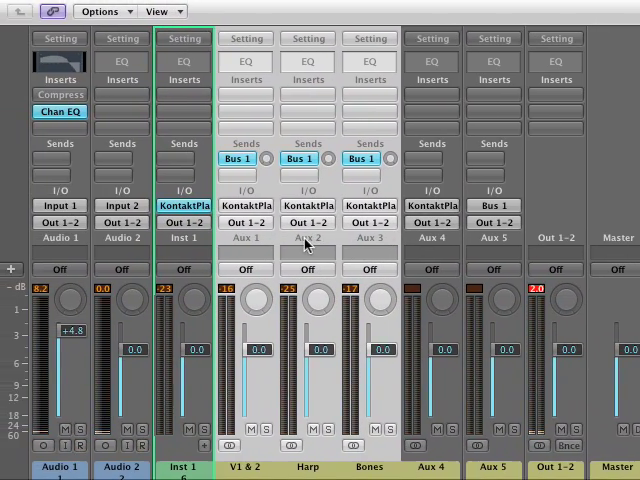
right_click(308, 240)
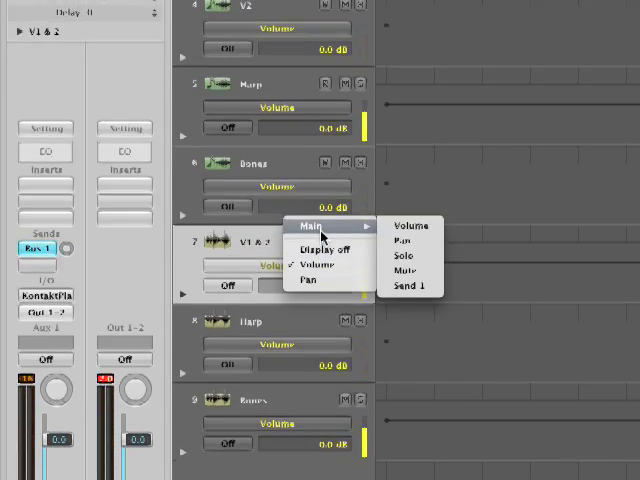
Display Main > Send 1 automation on the V1 & 2 track
click(408, 288)
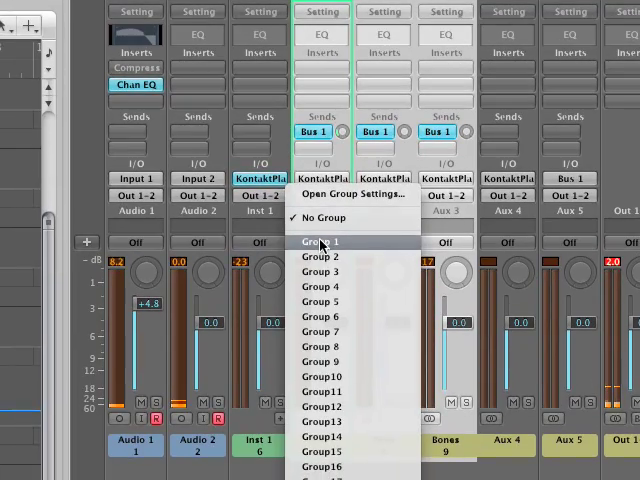
Assign the strip to Group 1 and link Send 1 alongside volume and mute
click(348, 192)
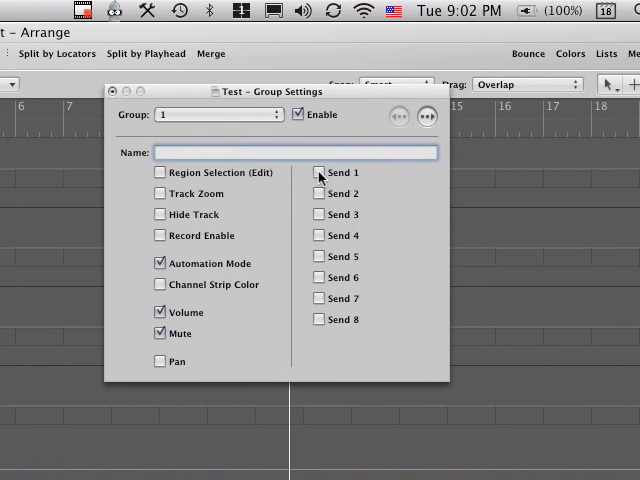
click(318, 172)
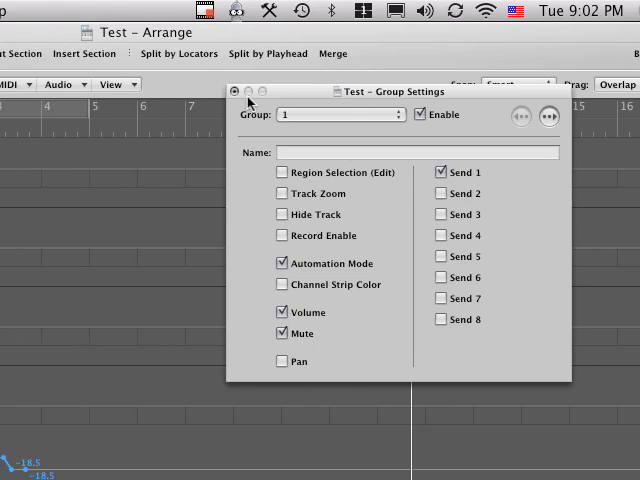
click(234, 92)
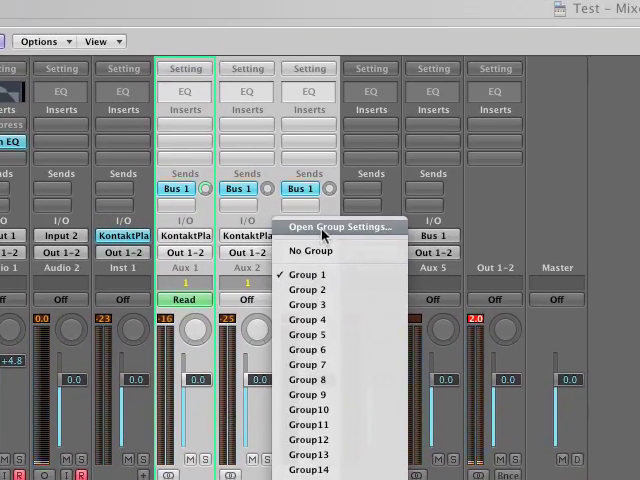
Review Group 1's settings and add the Harp aux strip to Group 1
click(336, 224)
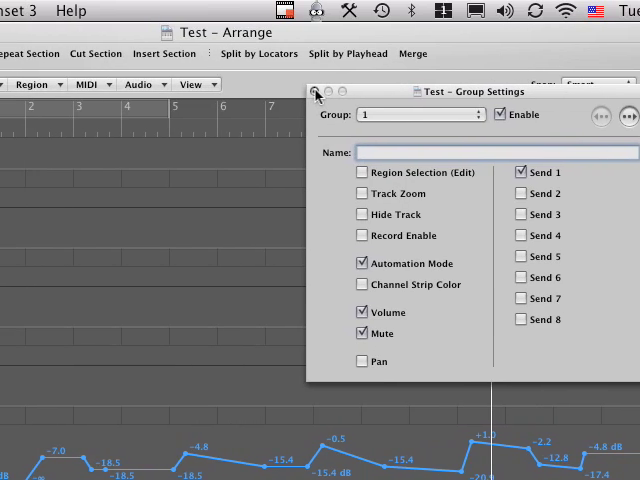
click(316, 92)
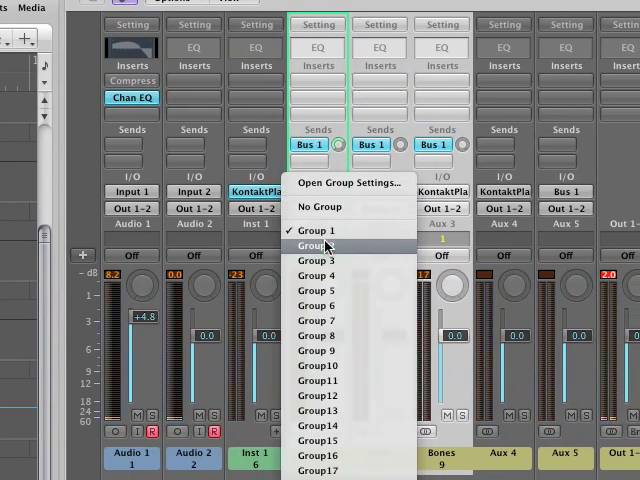
click(316, 244)
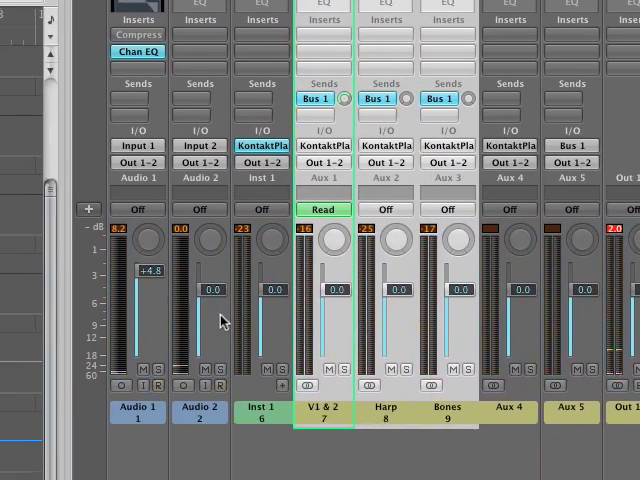